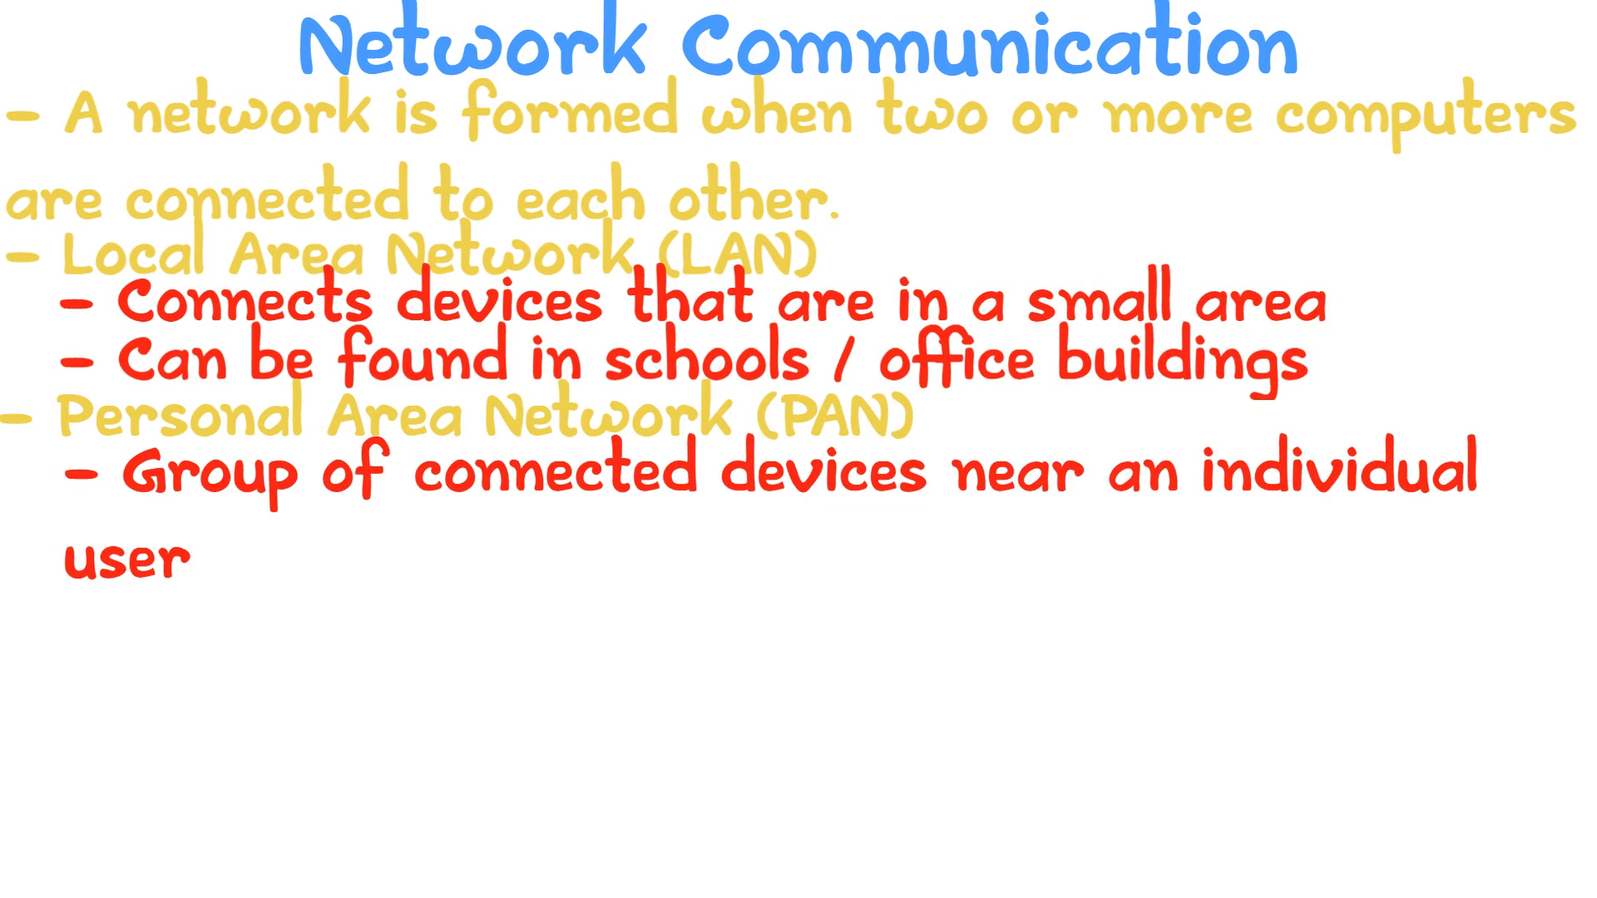
pyautogui.write('WPAN, if devices are connected wirelessly')
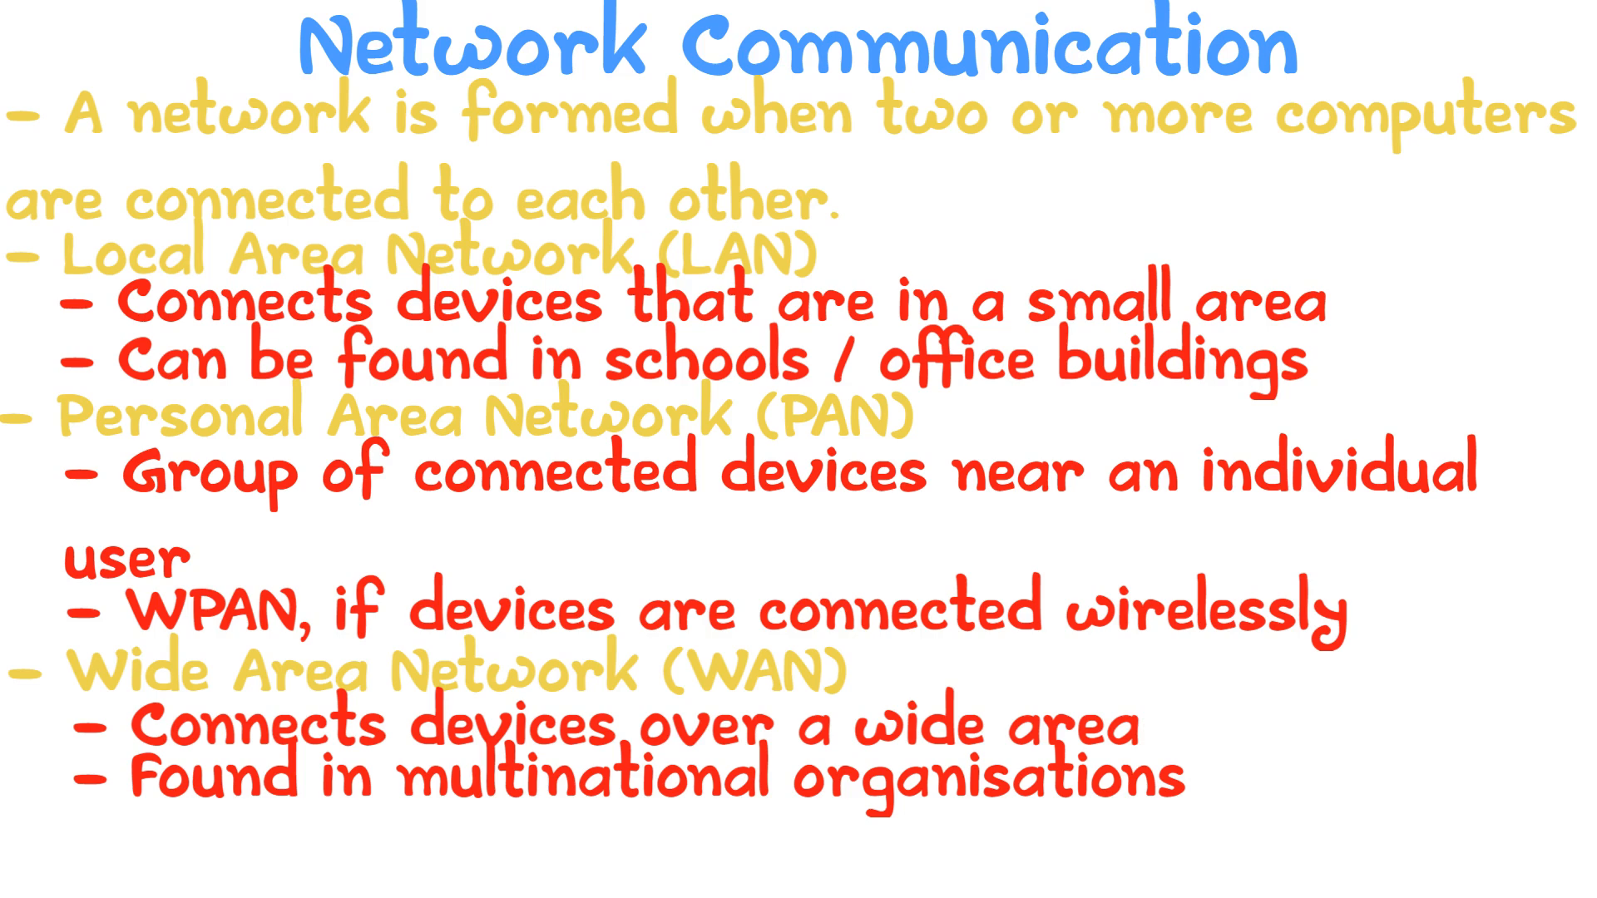
pyautogui.write('Largest WAN')
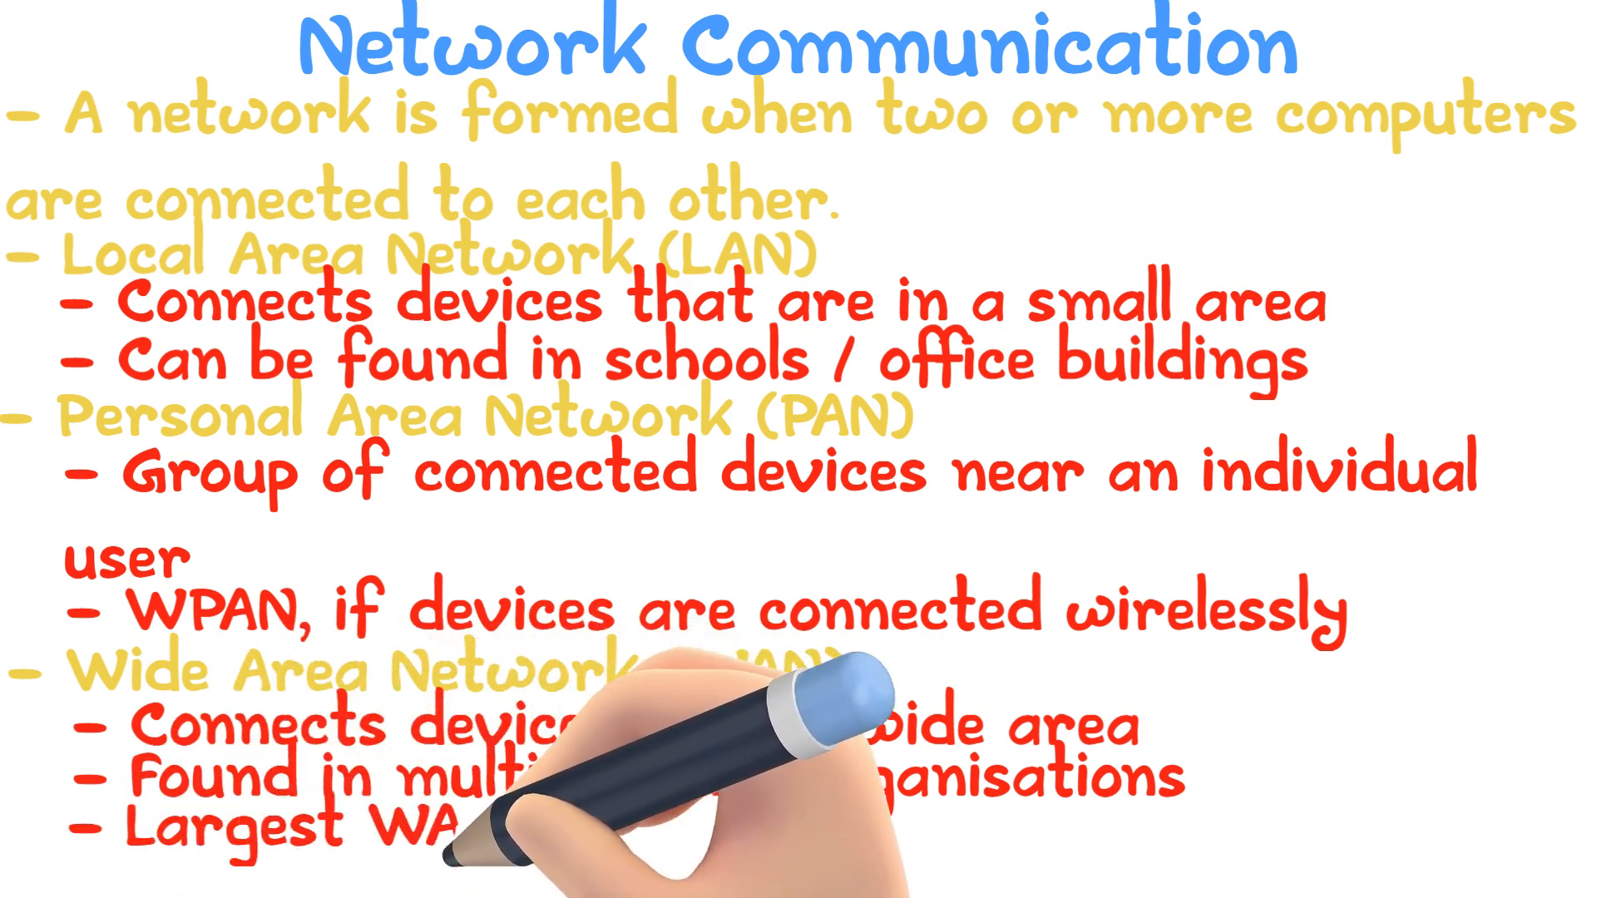